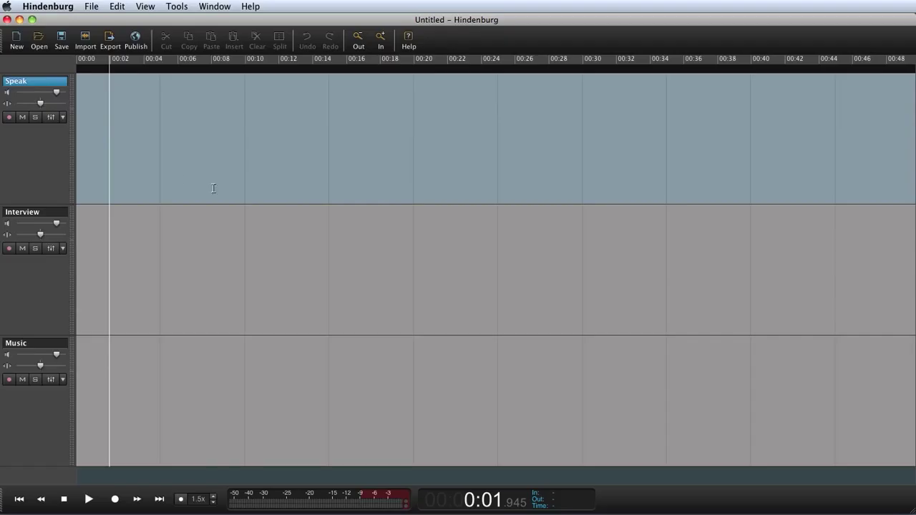
{"action": "mouse_move", "coordinate": [260, 152]}
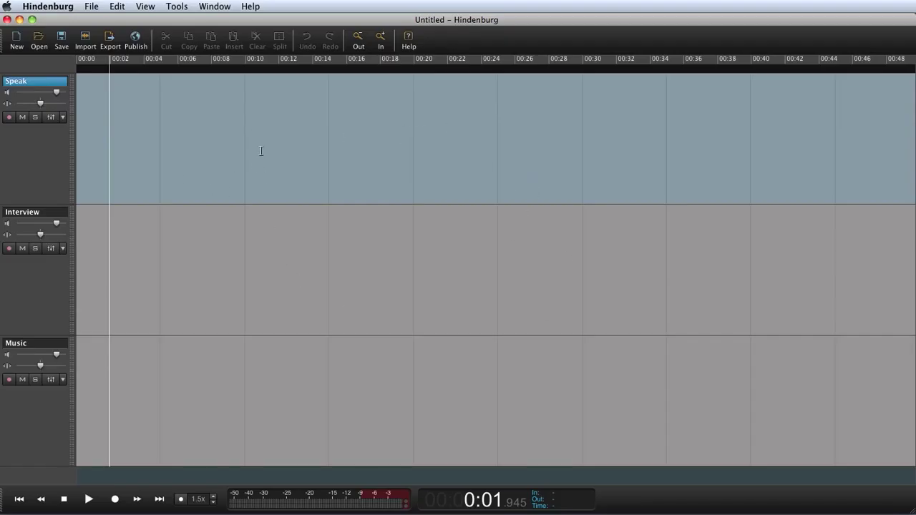
{"action": "mouse_move", "coordinate": [341, 136]}
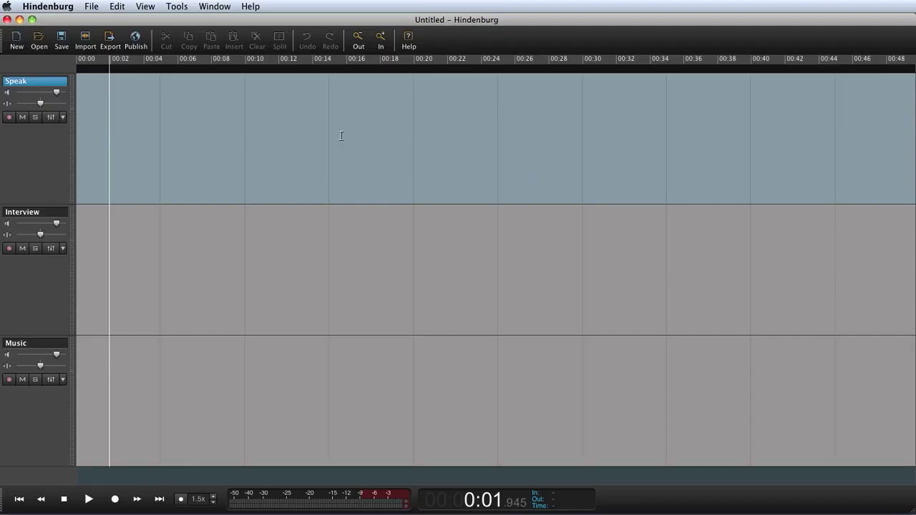
{"action": "mouse_move", "coordinate": [196, 134]}
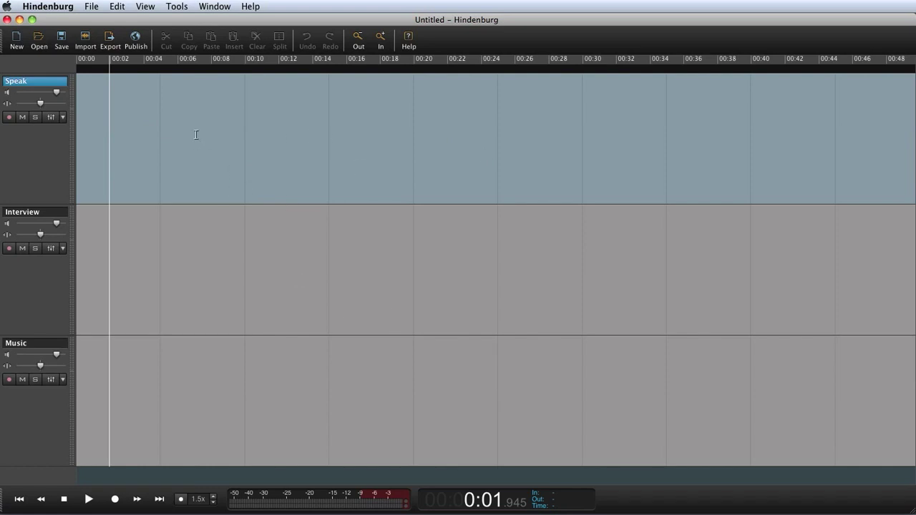
{"action": "mouse_move", "coordinate": [291, 201]}
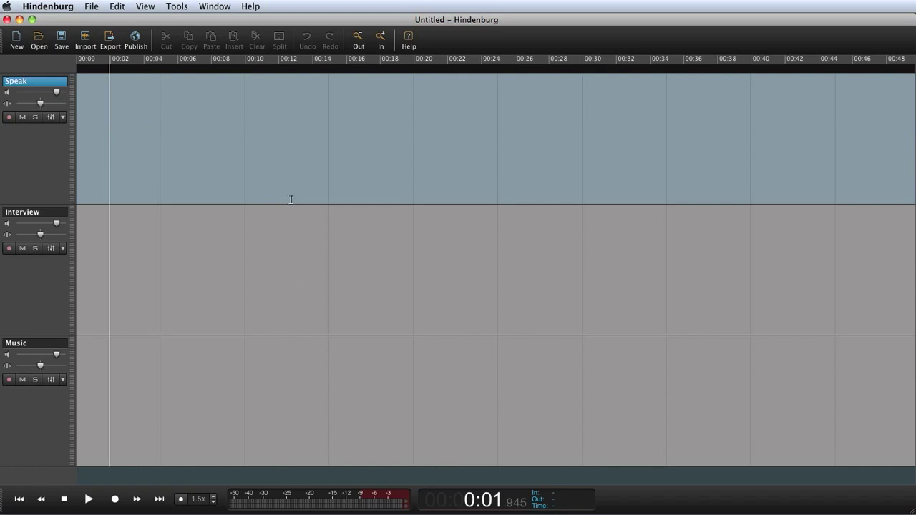
{"action": "mouse_move", "coordinate": [213, 189]}
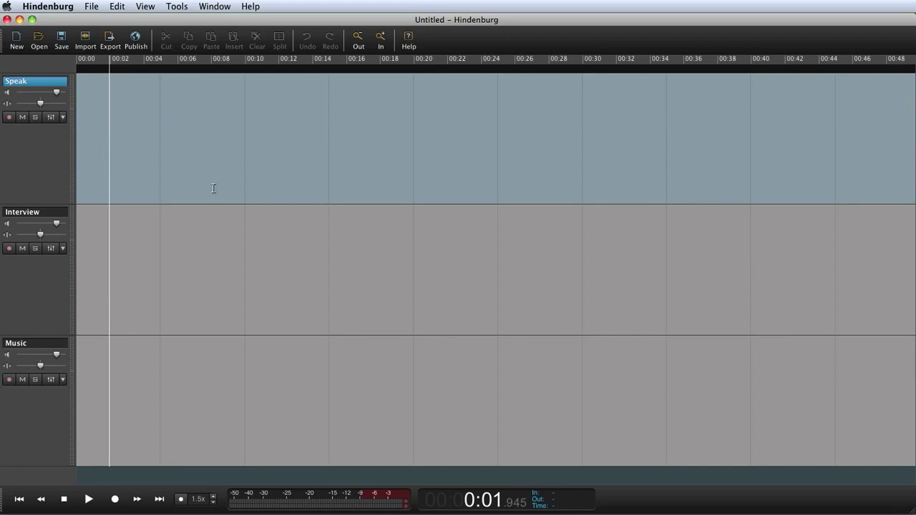
{"action": "mouse_move", "coordinate": [261, 152]}
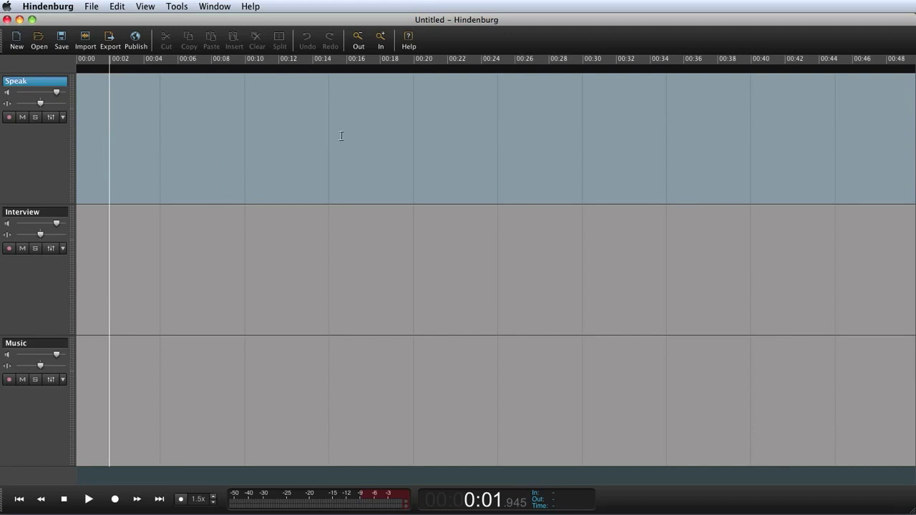
{"action": "mouse_move", "coordinate": [195, 134]}
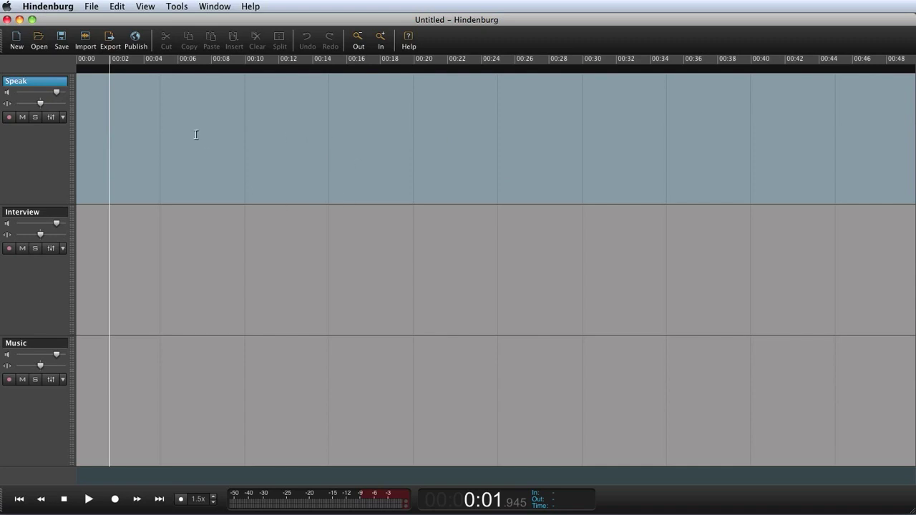
{"action": "mouse_move", "coordinate": [167, 131]}
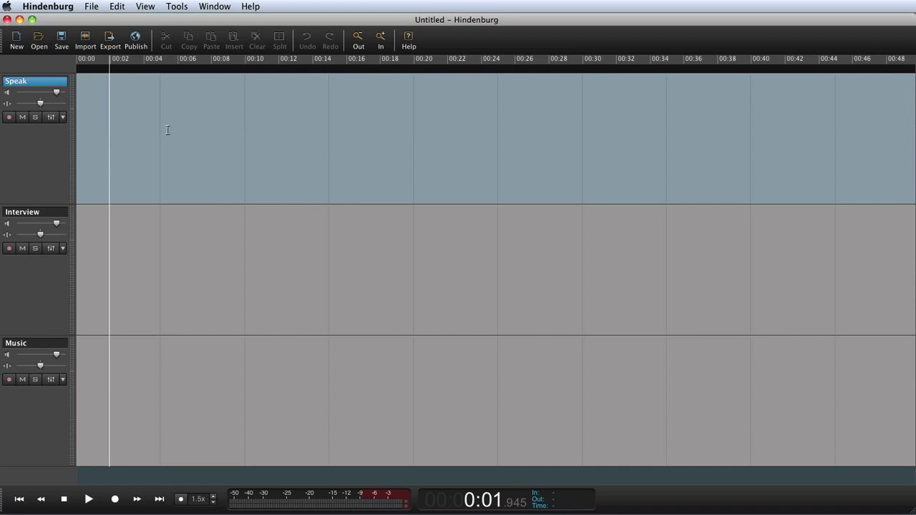
- Import cmon1.mp3 onto the Speak track from the track's Import dialog
{"action": "right_click", "coordinate": [166, 130]}
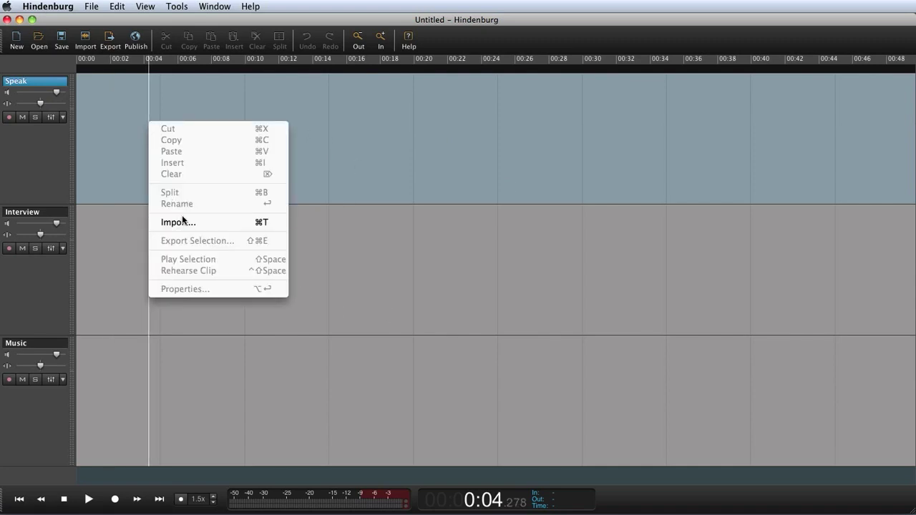
{"action": "left_click", "coordinate": [177, 222]}
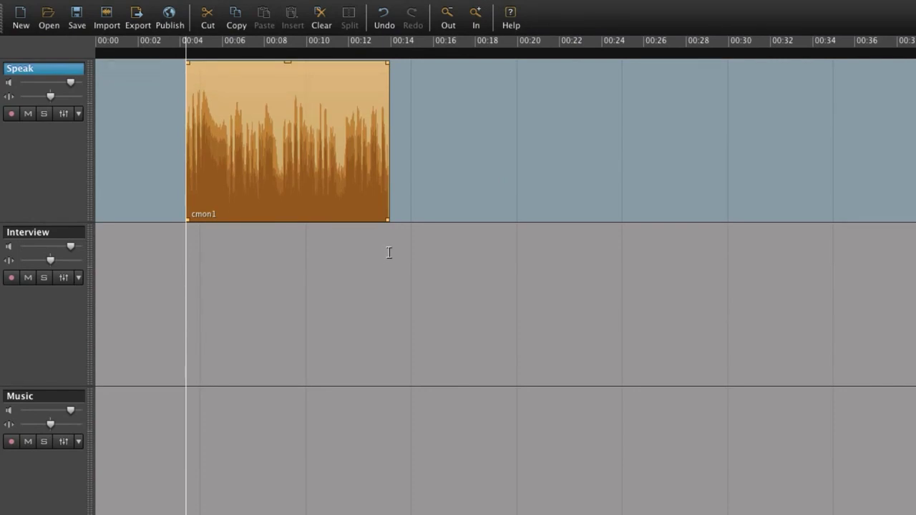
- Import Speak 2.wav onto the Interview track, starting near thirteen seconds after cmon1
{"action": "right_click", "coordinate": [390, 252]}
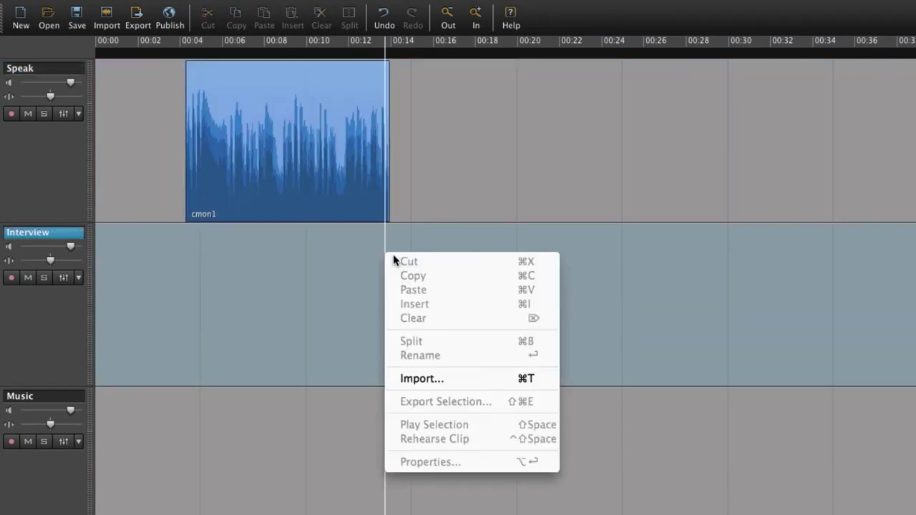
{"action": "left_click", "coordinate": [421, 378]}
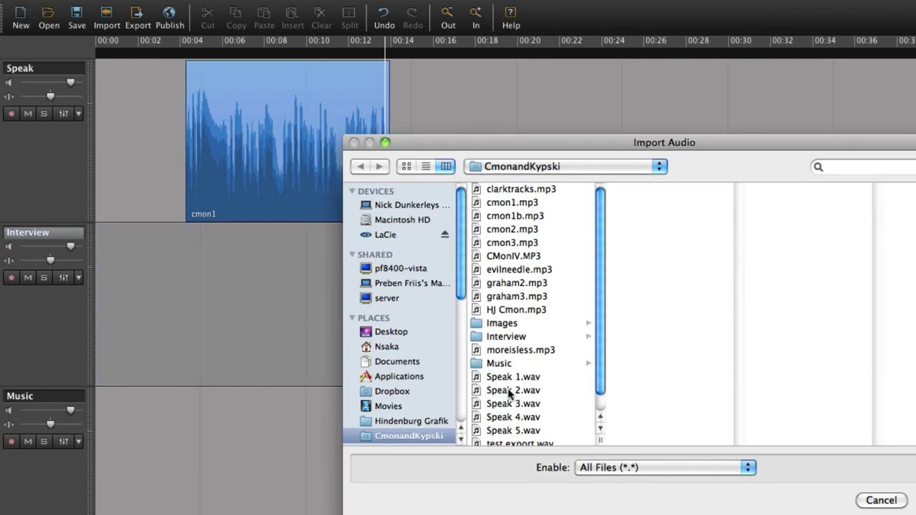
{"action": "double_click", "coordinate": [513, 389]}
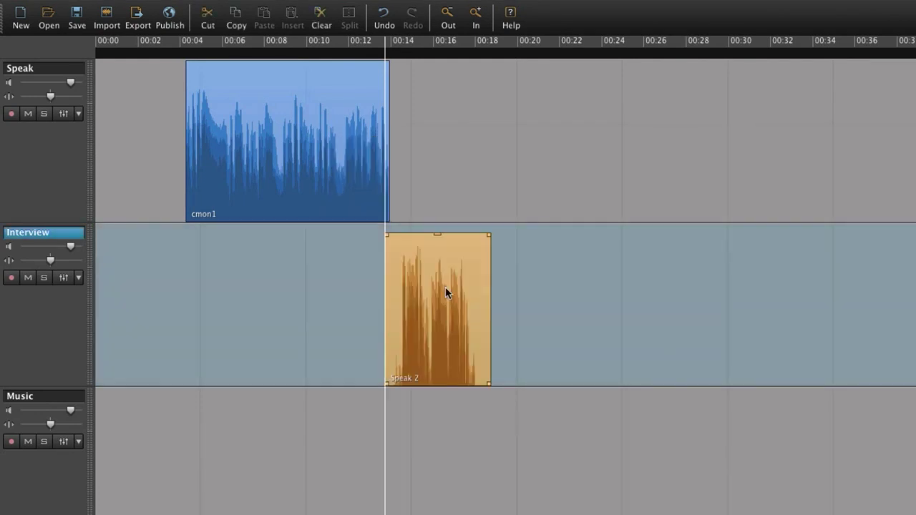
{"action": "left_click", "coordinate": [439, 308]}
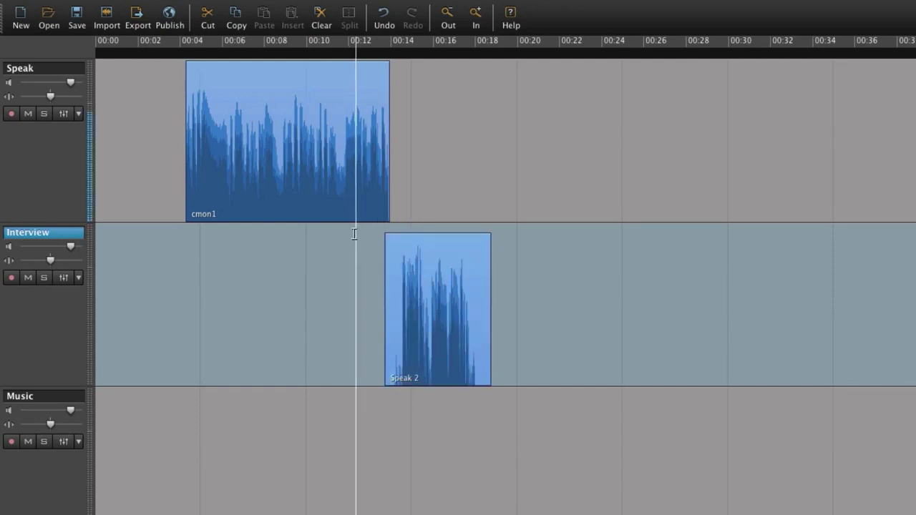
{"action": "left_click", "coordinate": [398, 40]}
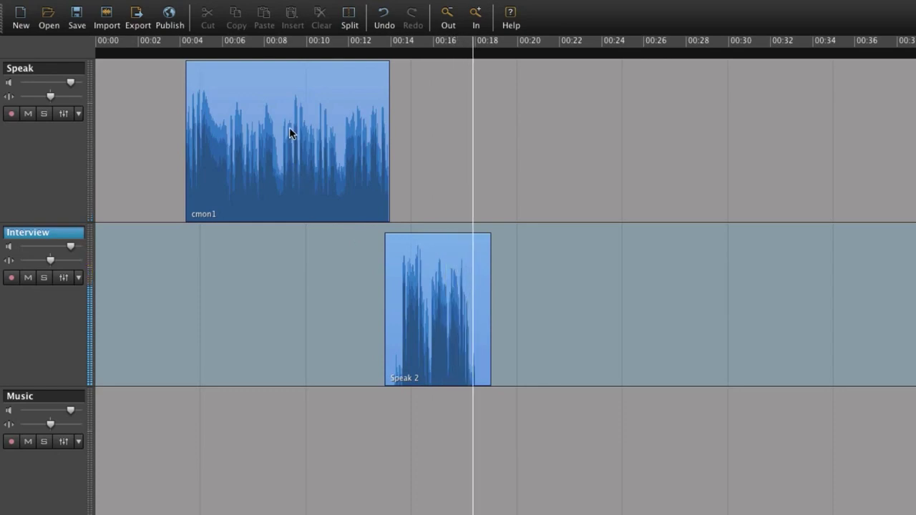
- Move Speak 2 to the start of the Speak track, leaving cmon1 on Interview
{"action": "left_click_drag", "start_coordinate": [287, 141], "coordinate": [250, 307]}
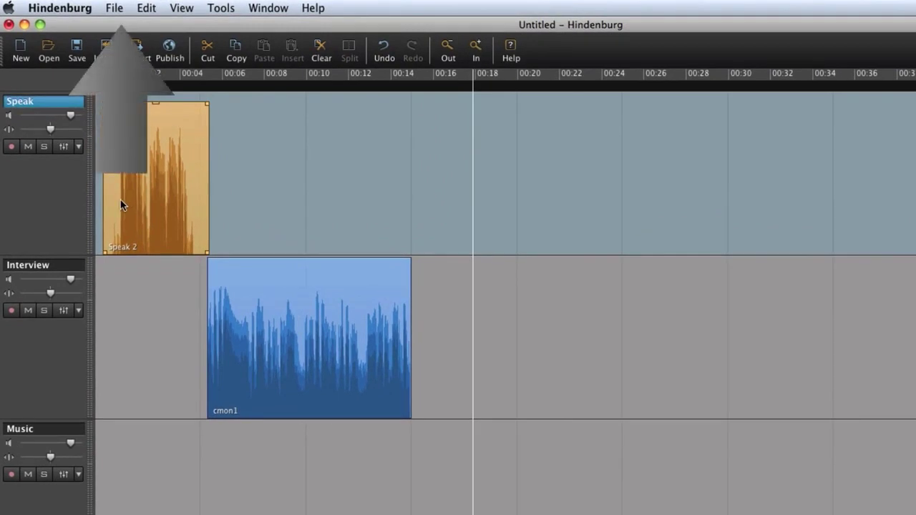
- Browse the menu bar's session, file and tools commands without changing the clips
{"action": "left_click", "coordinate": [114, 9]}
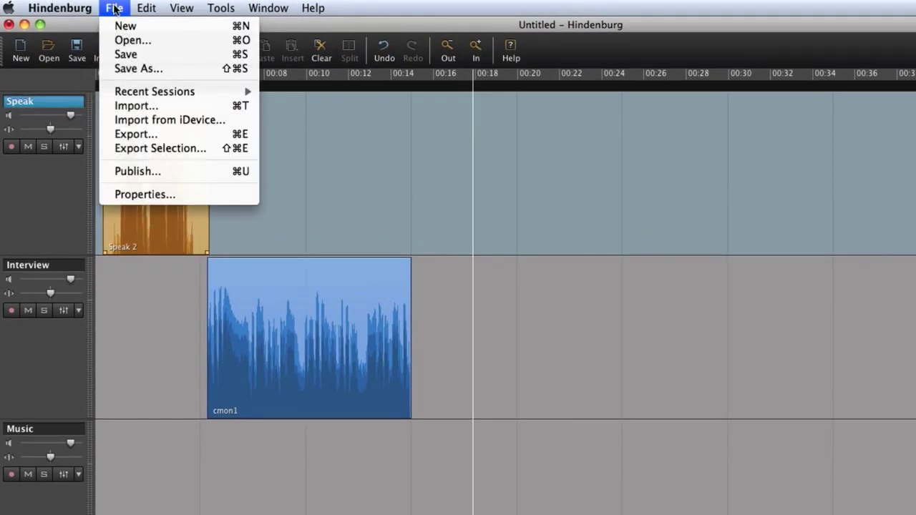
{"action": "left_click", "coordinate": [220, 8]}
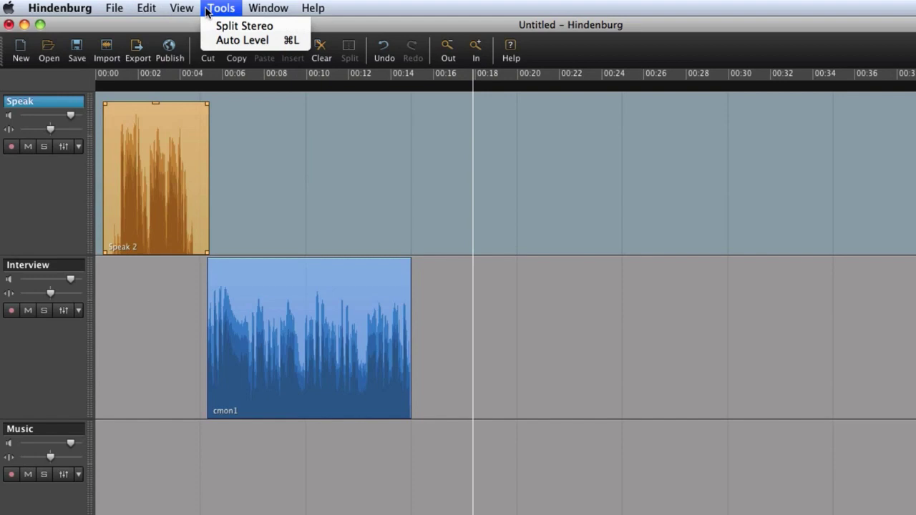
{"action": "left_click", "coordinate": [269, 8]}
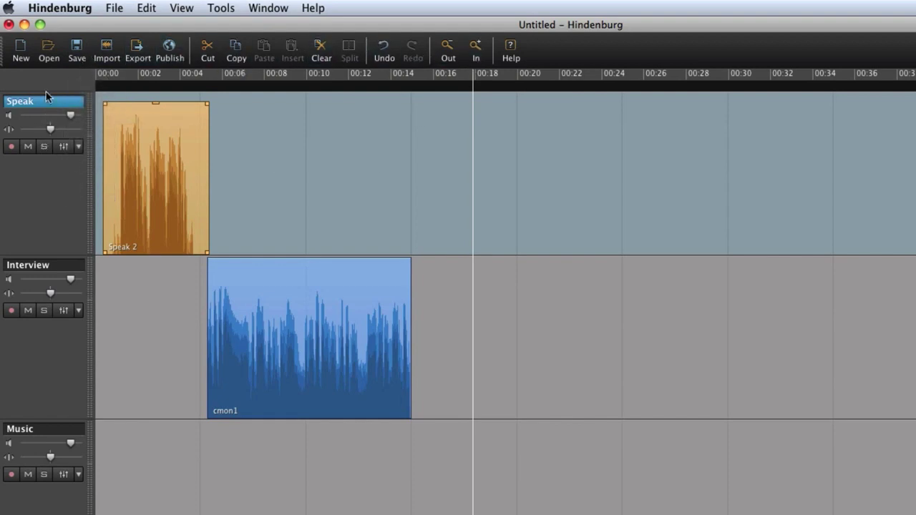
- Rename the Speak track to 'my speak'
{"action": "double_click", "coordinate": [20, 100]}
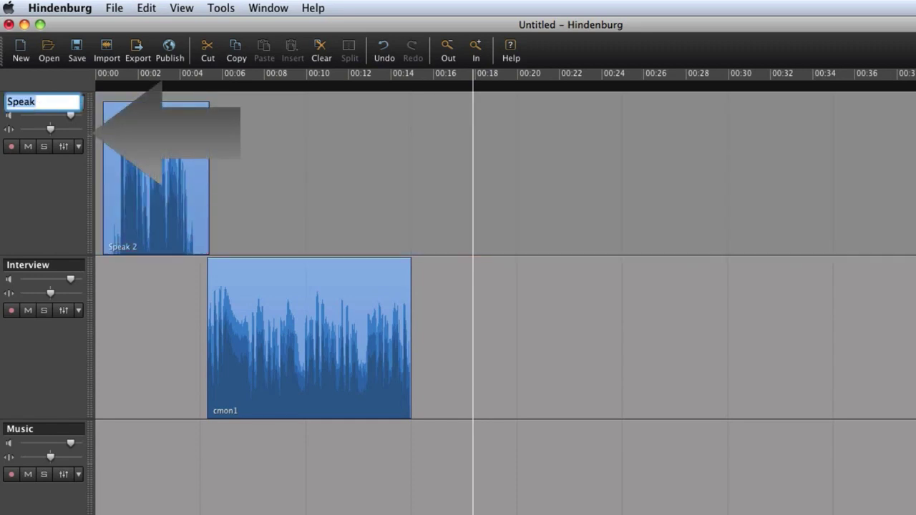
{"action": "type", "text": "my s"}
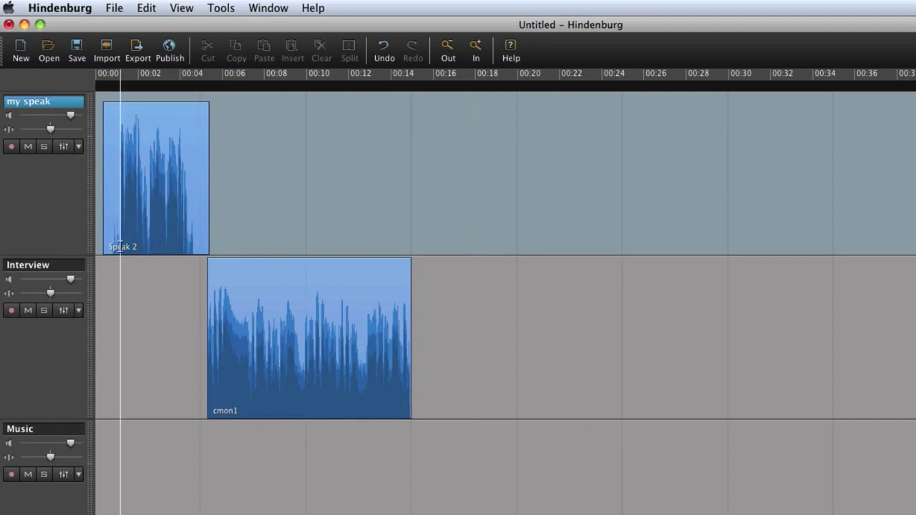
{"action": "left_click_drag", "start_coordinate": [49, 114], "coordinate": [38, 115]}
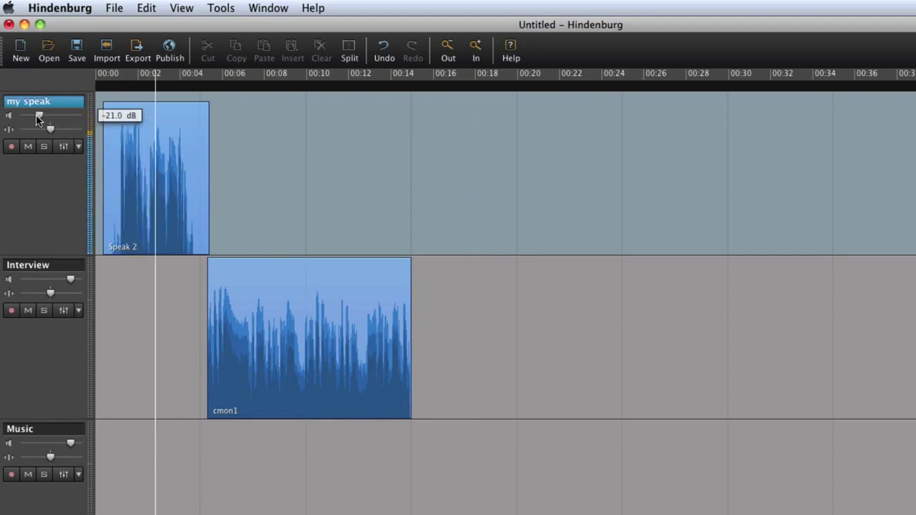
{"action": "left_click_drag", "start_coordinate": [37, 114], "coordinate": [44, 115]}
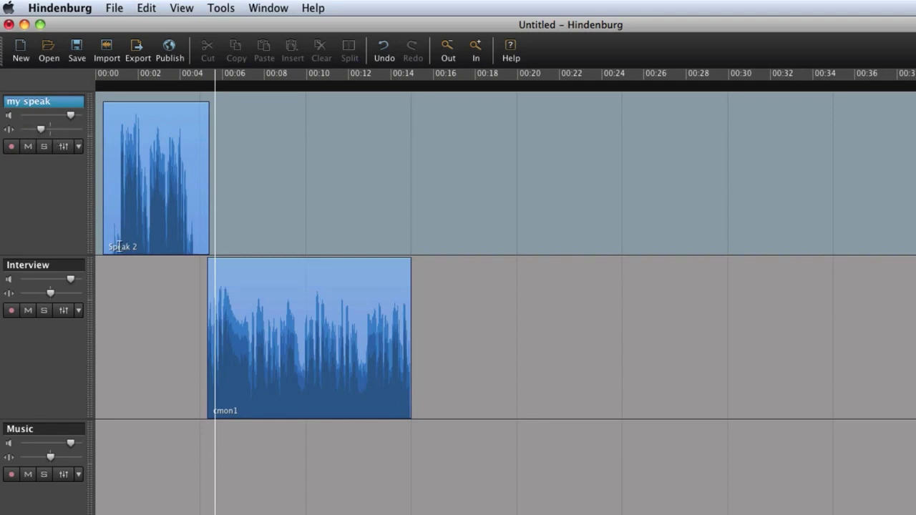
{"action": "left_click", "coordinate": [155, 178]}
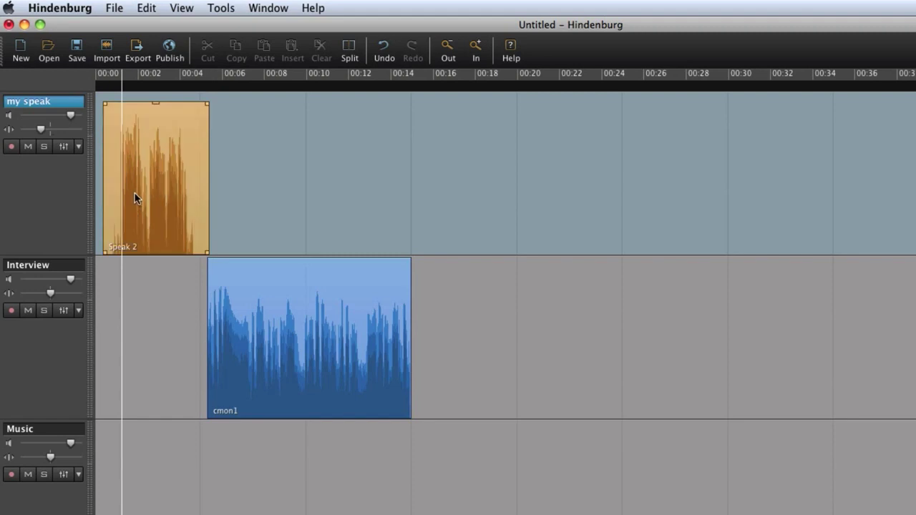
{"action": "left_click", "coordinate": [43, 146]}
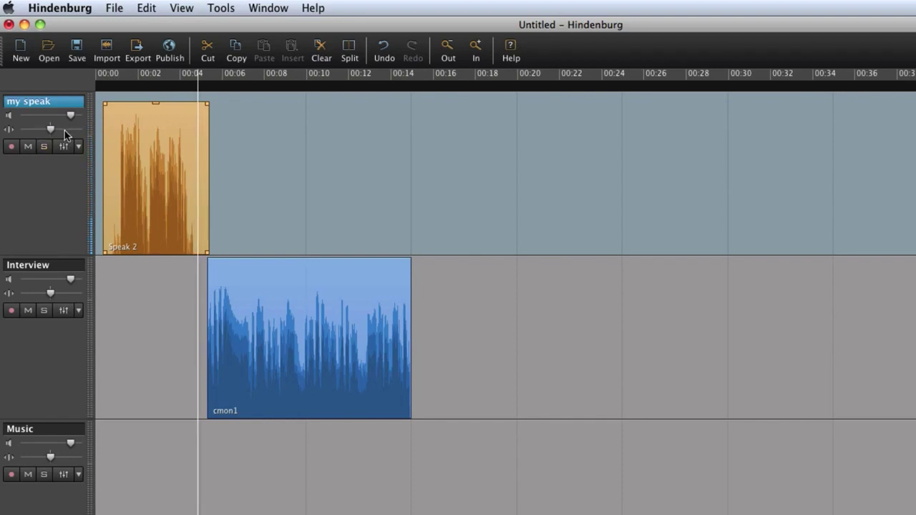
{"action": "mouse_move", "coordinate": [42, 250]}
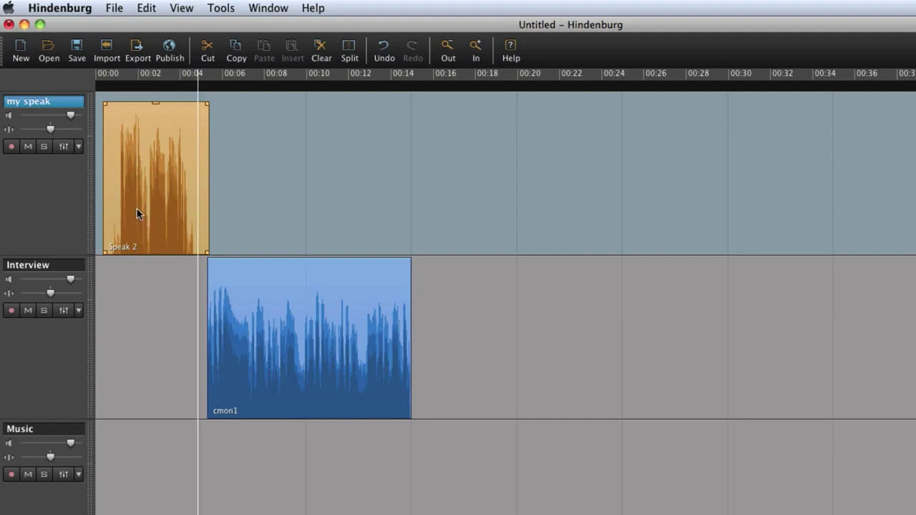
{"action": "scroll", "scroll_direction": "down", "scroll_amount": 3}
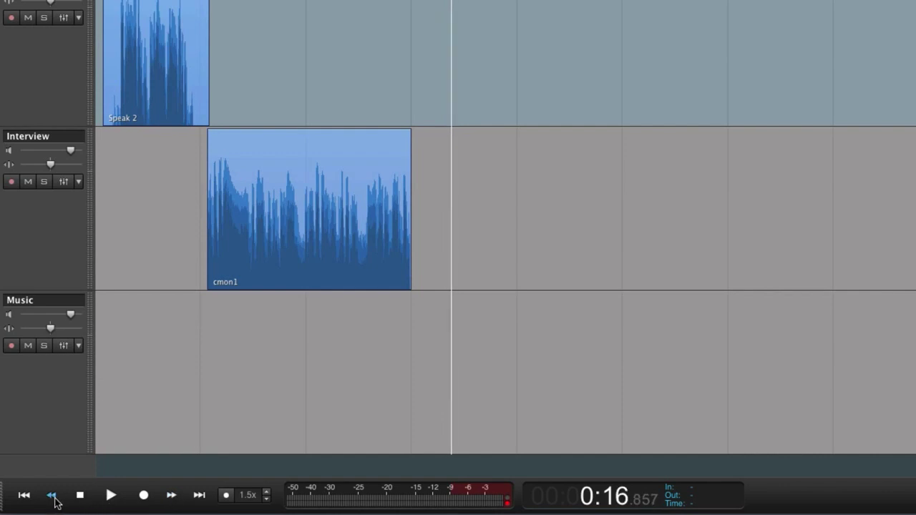
- Play the session from the transport bar, then rewind the play position to 0:00
{"action": "left_click", "coordinate": [52, 496]}
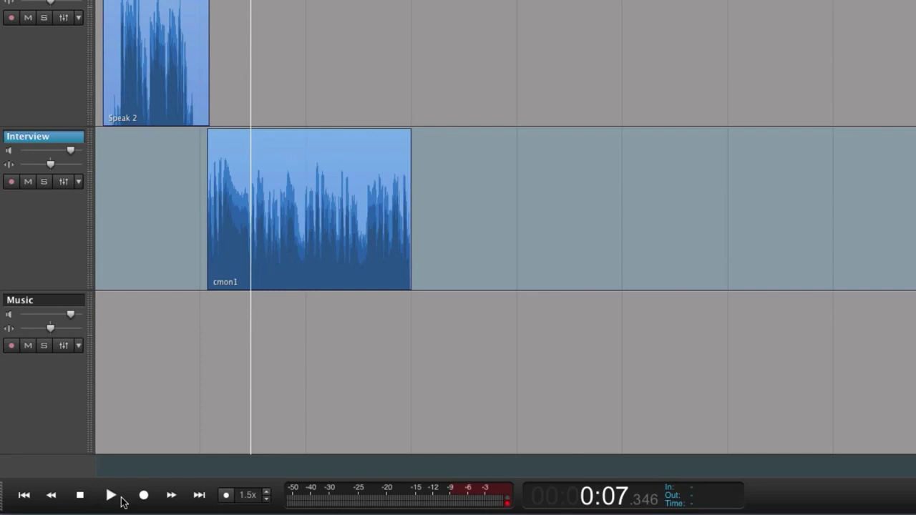
{"action": "left_click", "coordinate": [112, 496]}
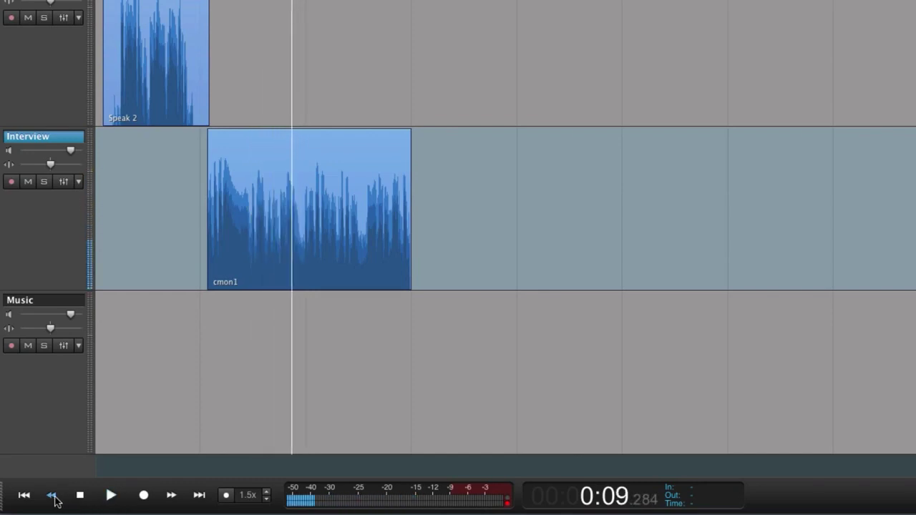
{"action": "left_click", "coordinate": [23, 496]}
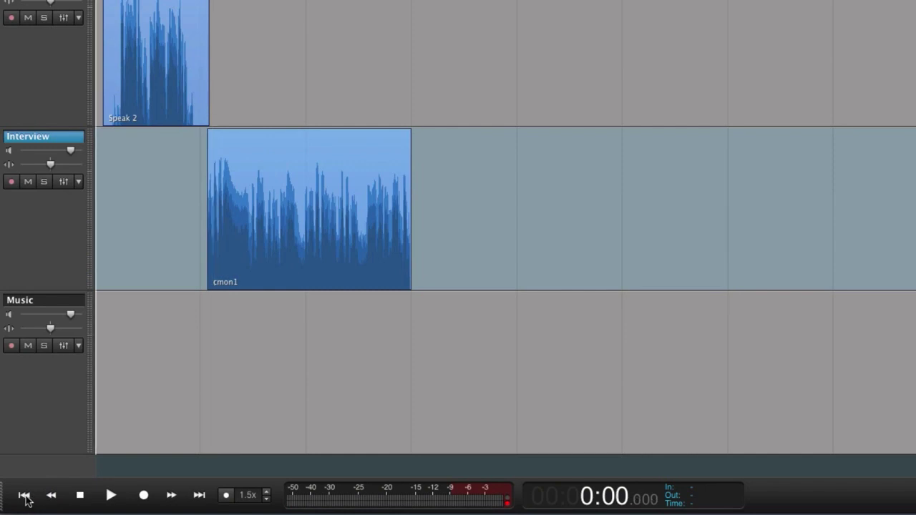
{"action": "left_click", "coordinate": [199, 495]}
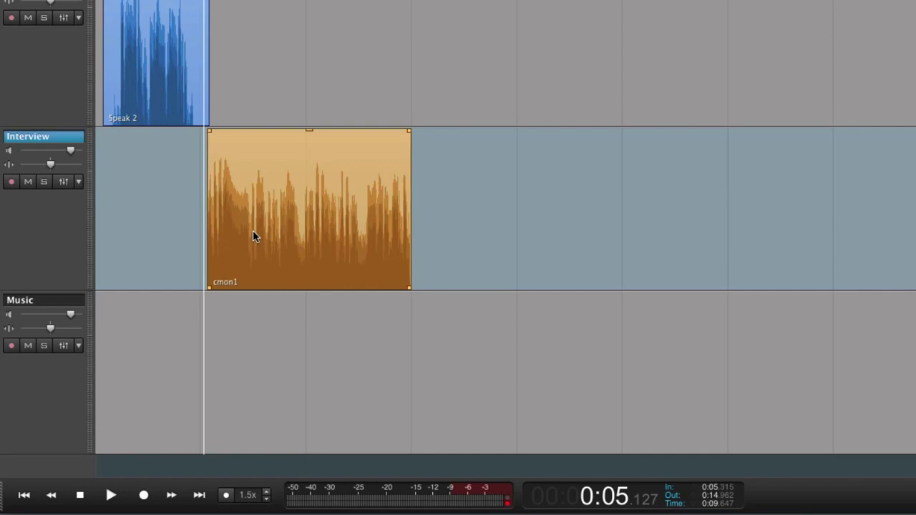
- Loop playback of the selected cmon1 clip and raise the speed from 1.5x to 1.8x
{"action": "left_click", "coordinate": [112, 496]}
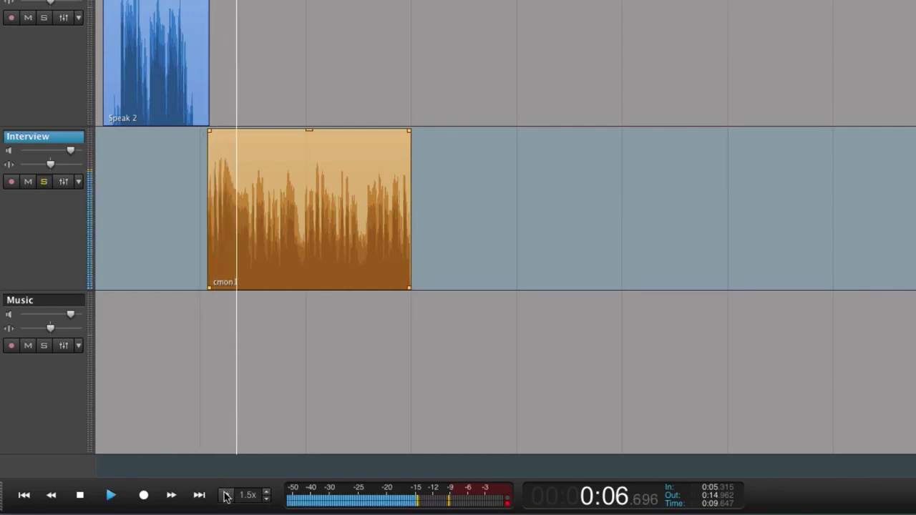
{"action": "left_click", "coordinate": [111, 495]}
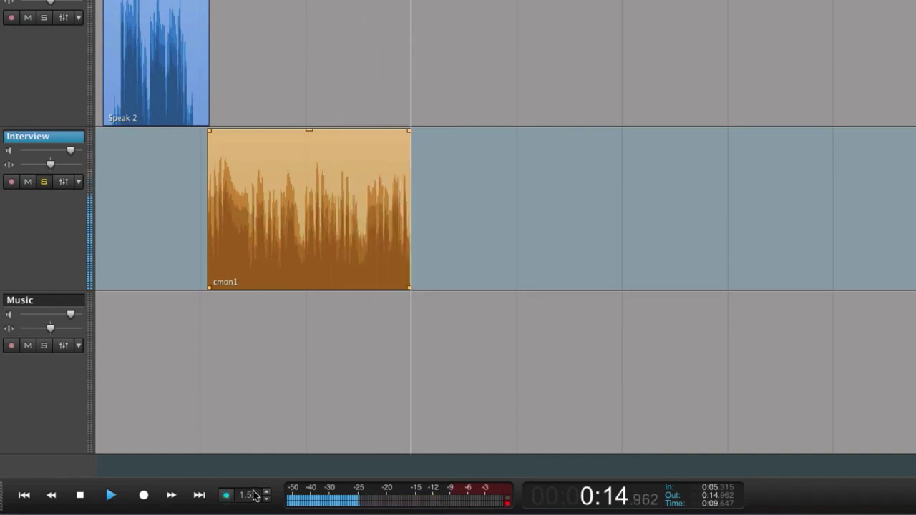
{"action": "left_click", "coordinate": [266, 492]}
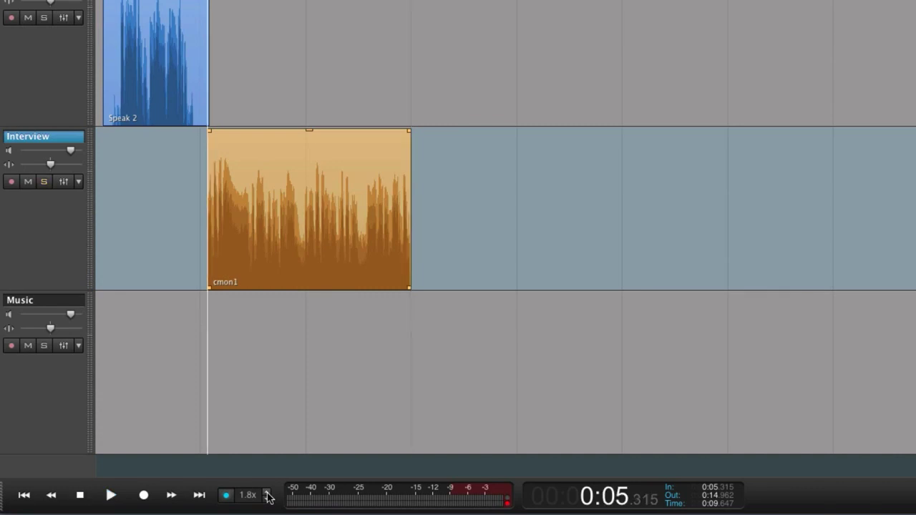
{"action": "left_click", "coordinate": [112, 495]}
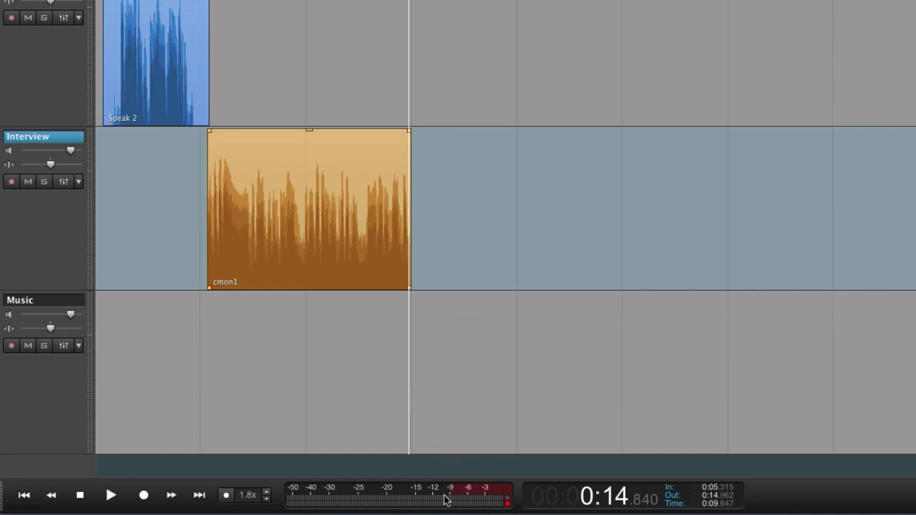
{"action": "mouse_move", "coordinate": [637, 501]}
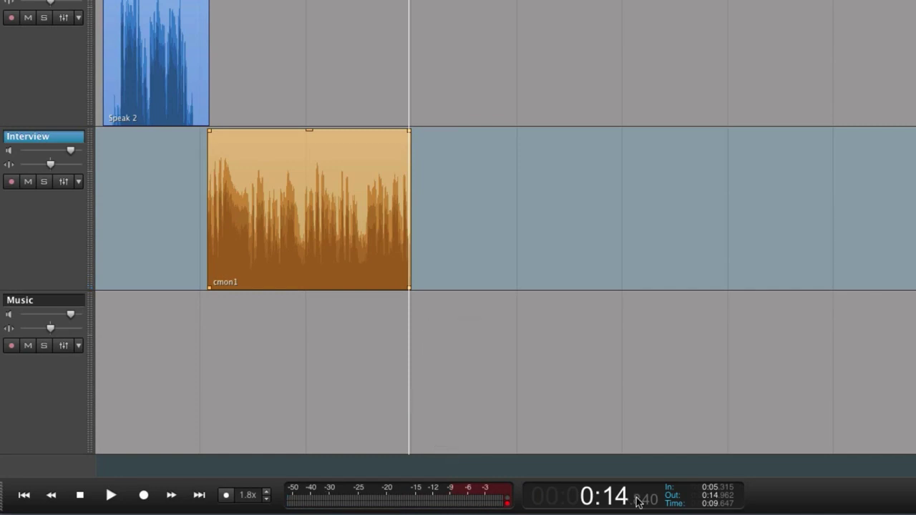